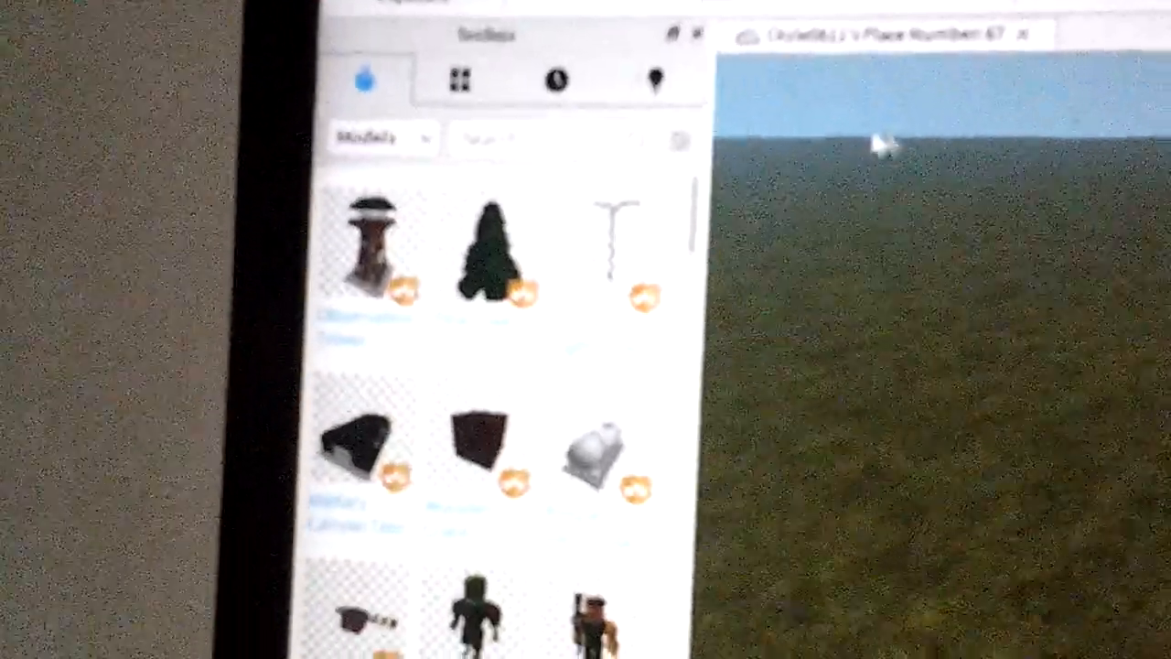
{"action": "scroll", "scroll_direction": "down", "scroll_amount": 3}
{"action": "type", "text": "Spawn"}
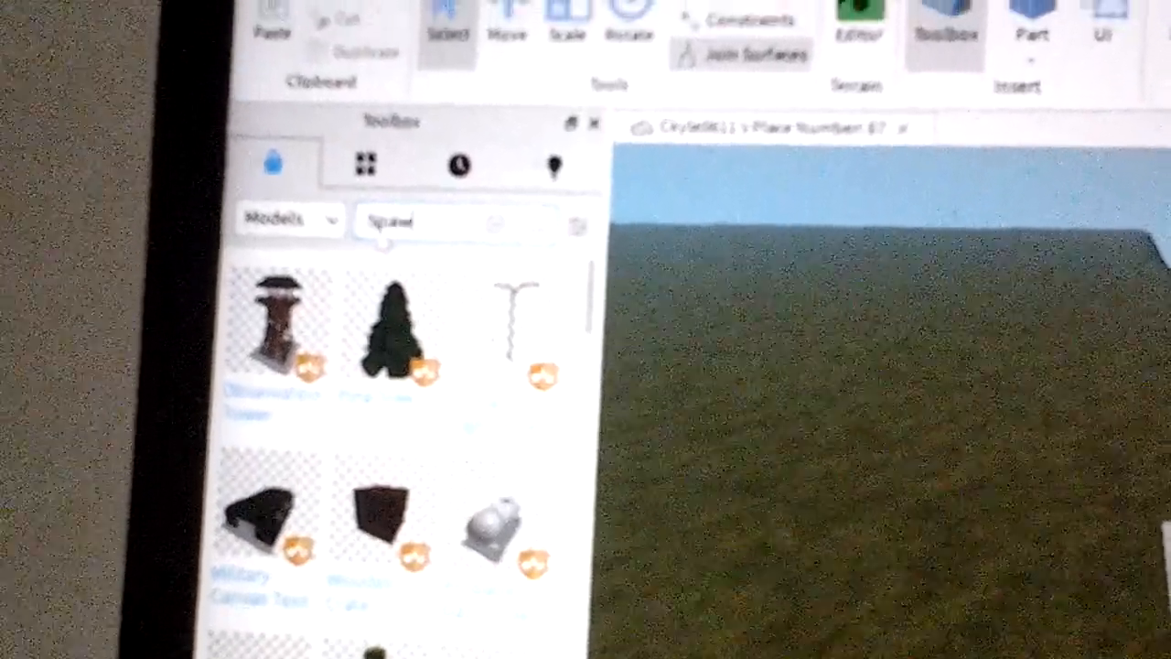
{"action": "scroll", "scroll_direction": "down", "scroll_amount": 3}
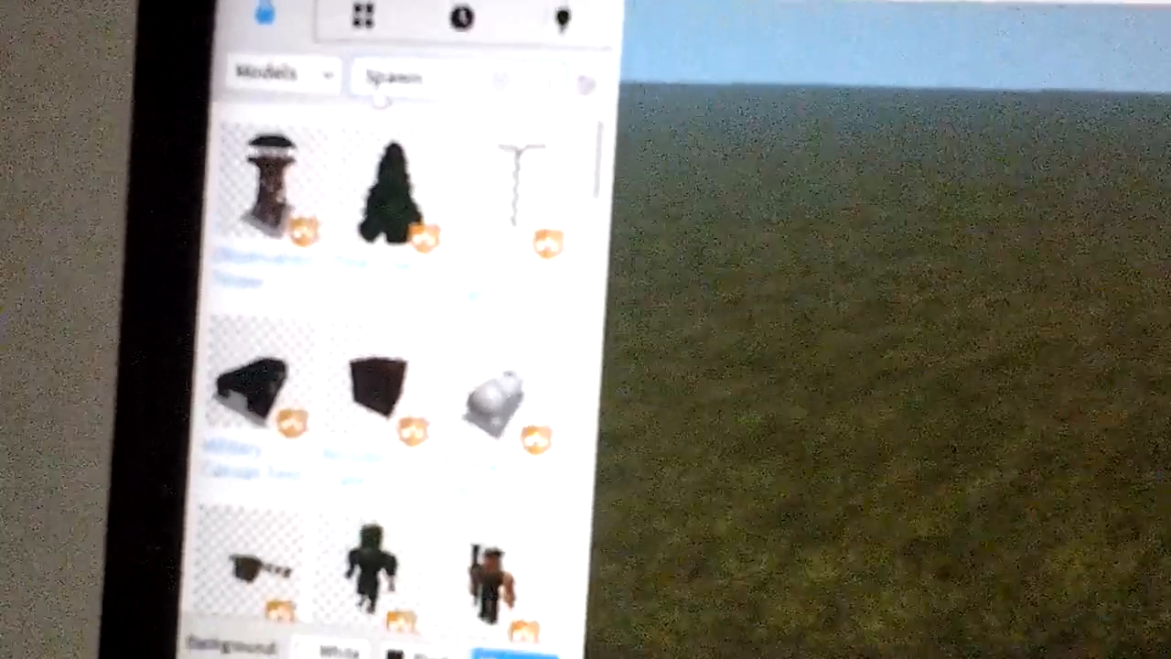